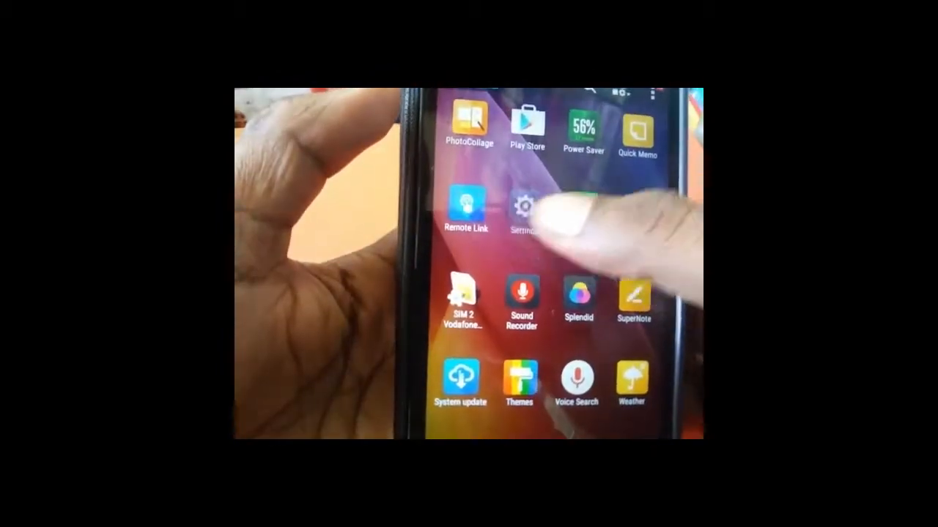
Step: Open Settings and go to About phone, showing model ASUS_Z00UD with Android 5.0.2
{"action": "left_click", "coordinate": [522, 212]}
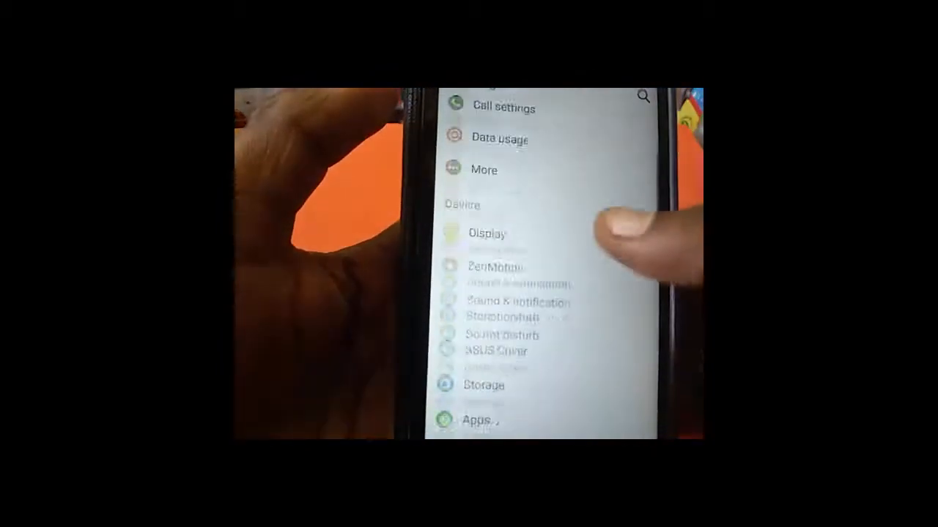
{"action": "scroll", "scroll_direction": "down", "scroll_amount": 3}
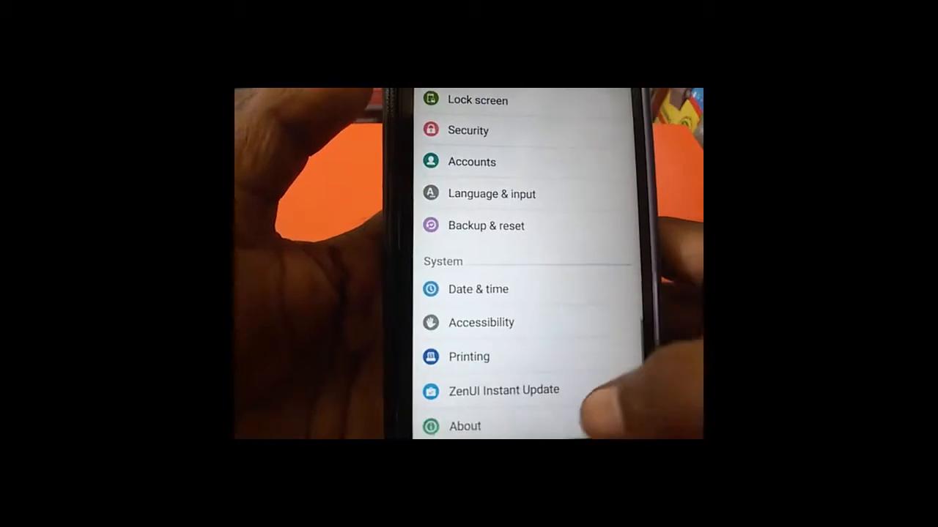
{"action": "left_click", "coordinate": [465, 426]}
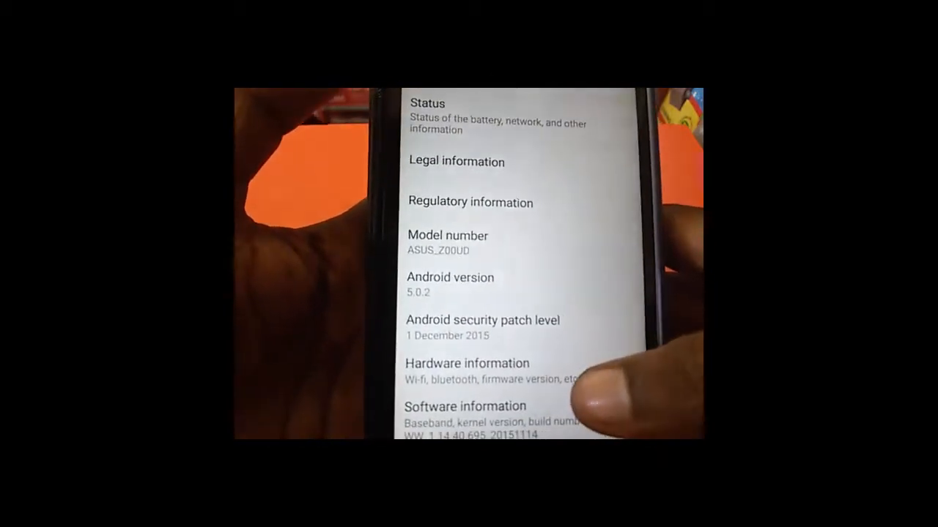
Step: Open System update to show the 12/20/2015 13:15 last update check and build number
{"action": "scroll", "scroll_direction": "down", "scroll_amount": 3}
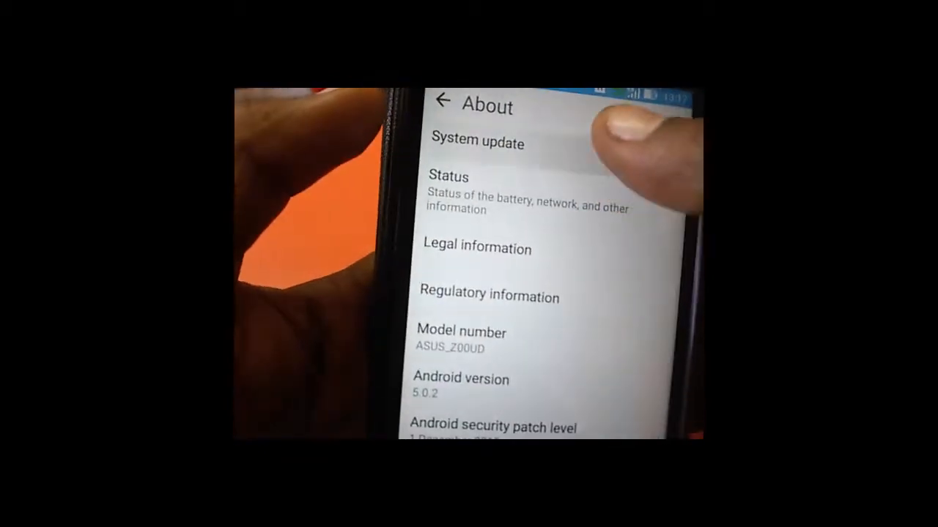
{"action": "left_click", "coordinate": [477, 142]}
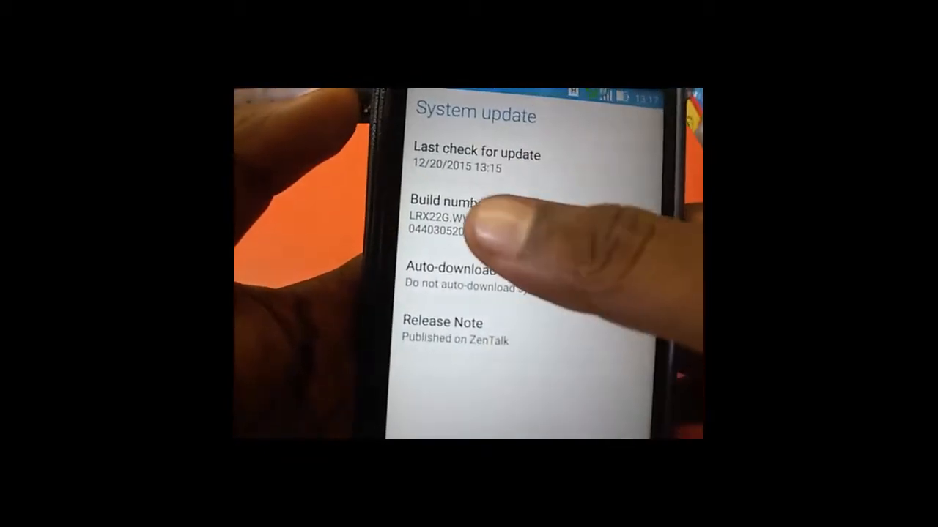